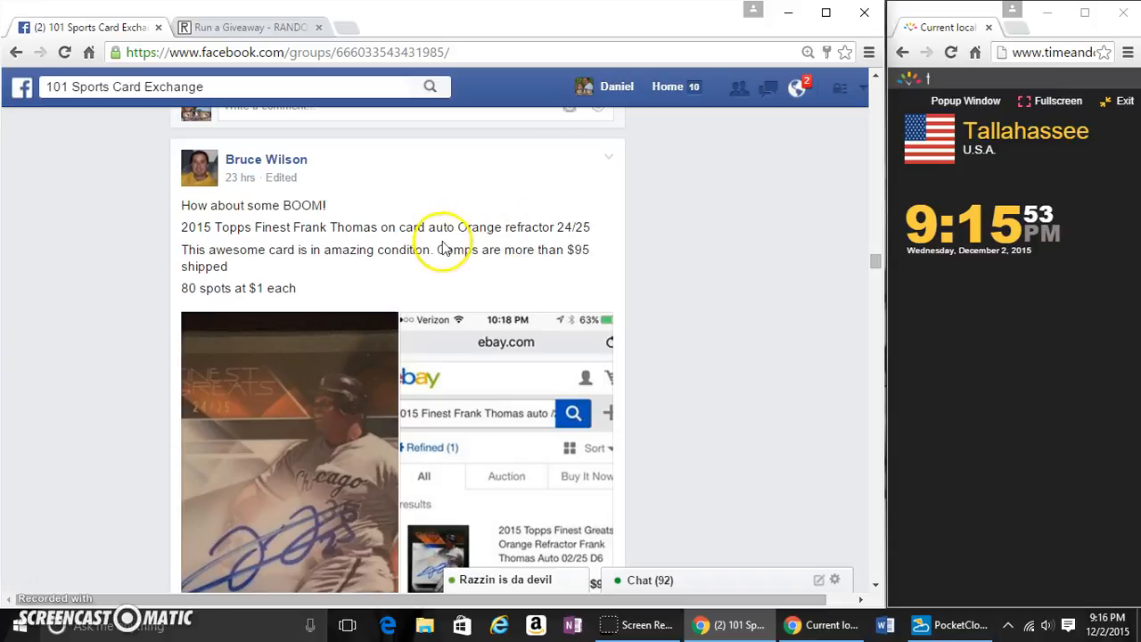
Scroll to the Frank Thomas auto post's 80-spot list and begin a comment with 'LIVE'.
scroll(down, 3)
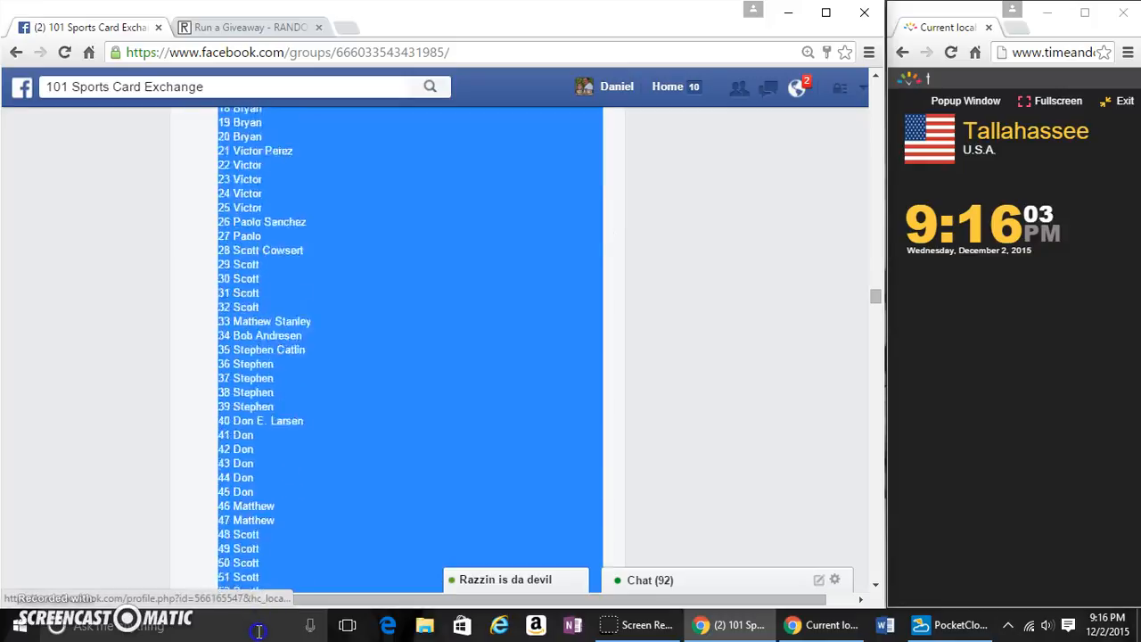
scroll(down, 3)
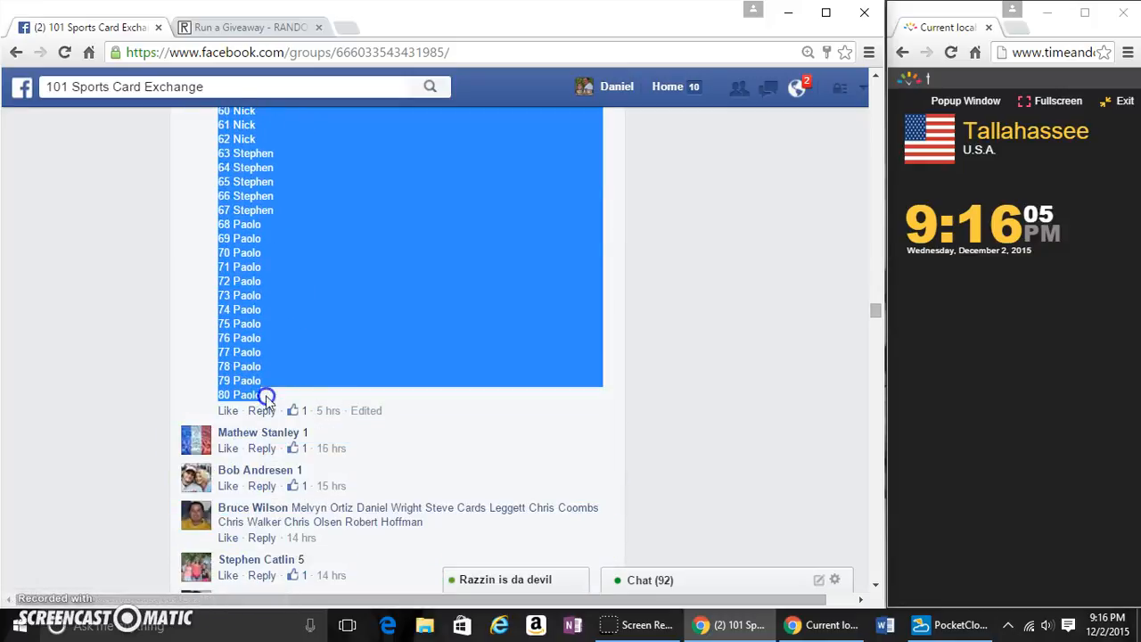
scroll(down, 3)
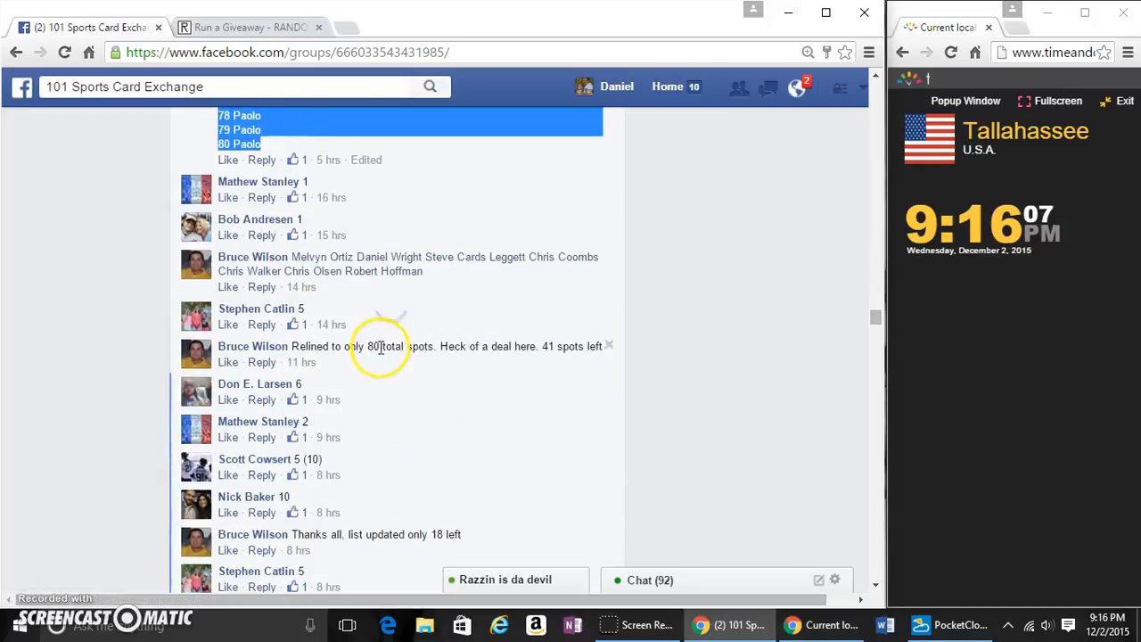
scroll(down, 3)
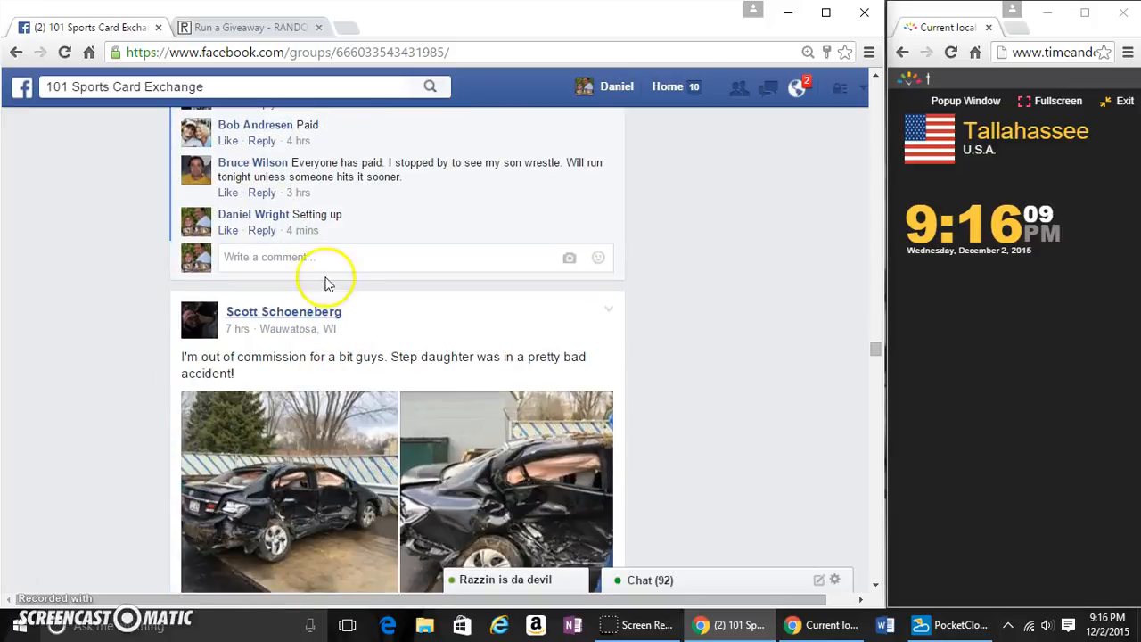
right_click(327, 257)
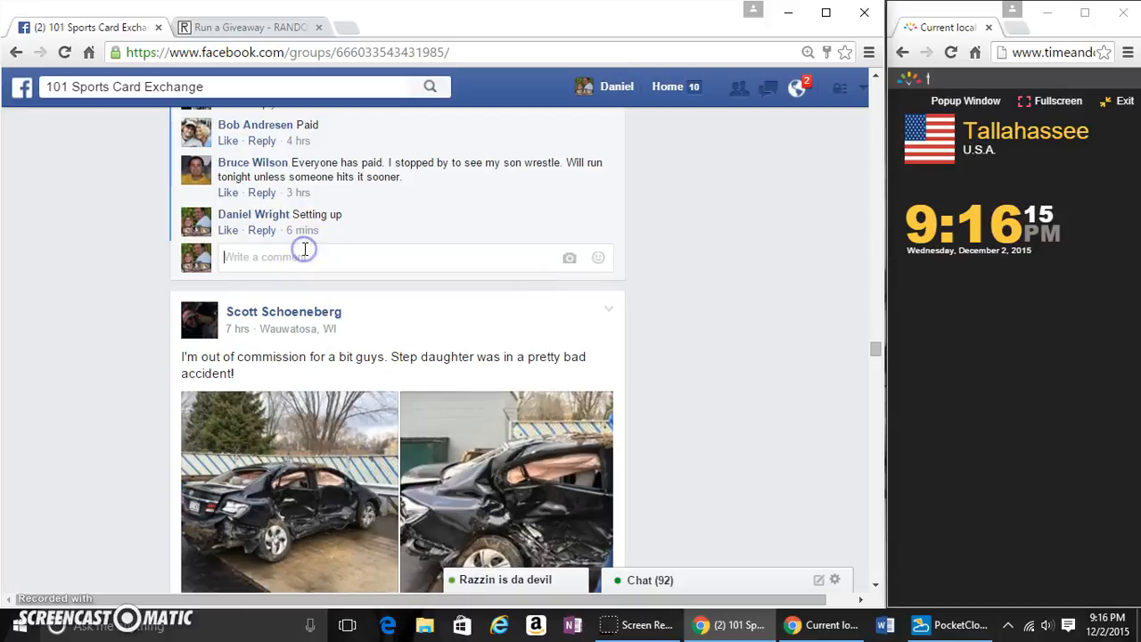
text(LIVE)
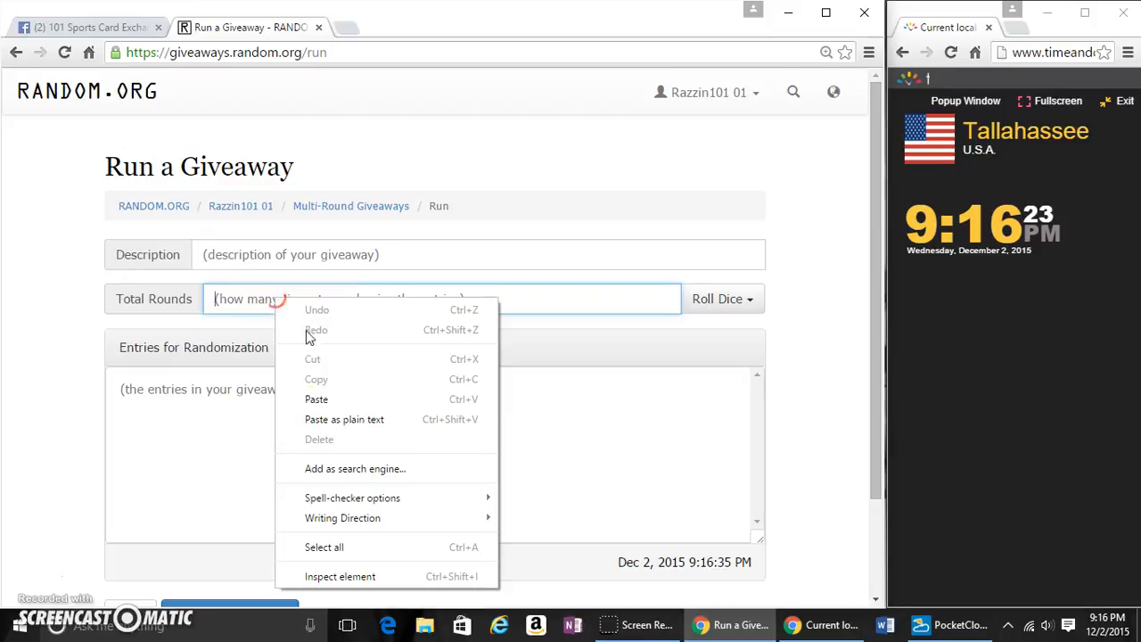
Paste the 80 copied spot names into the Entries for Randomization box.
click(315, 400)
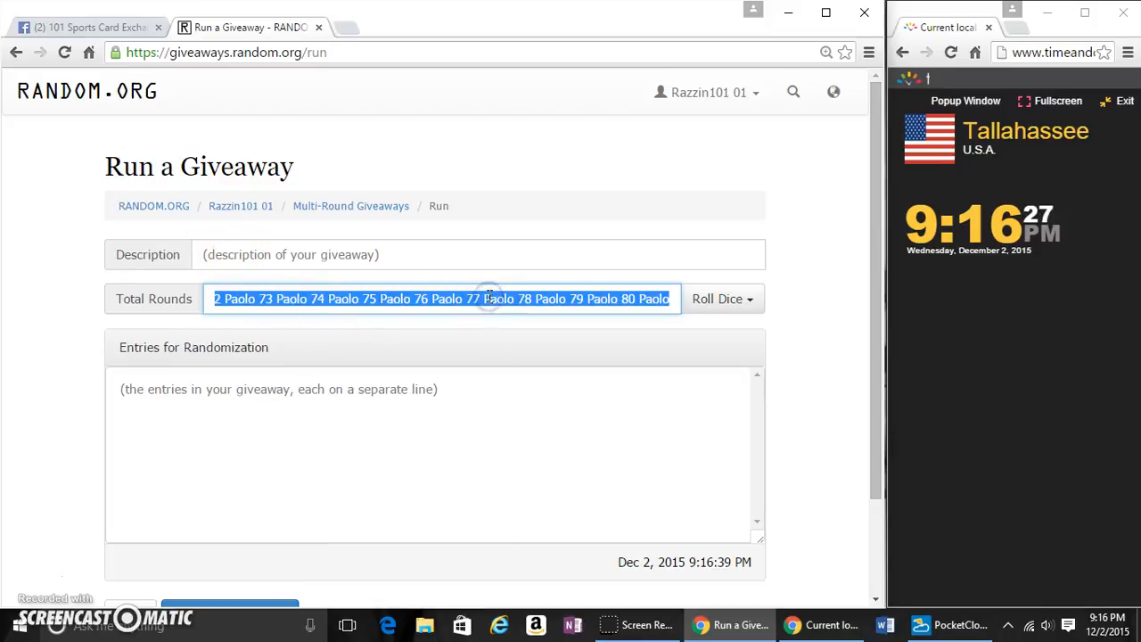
right_click(374, 388)
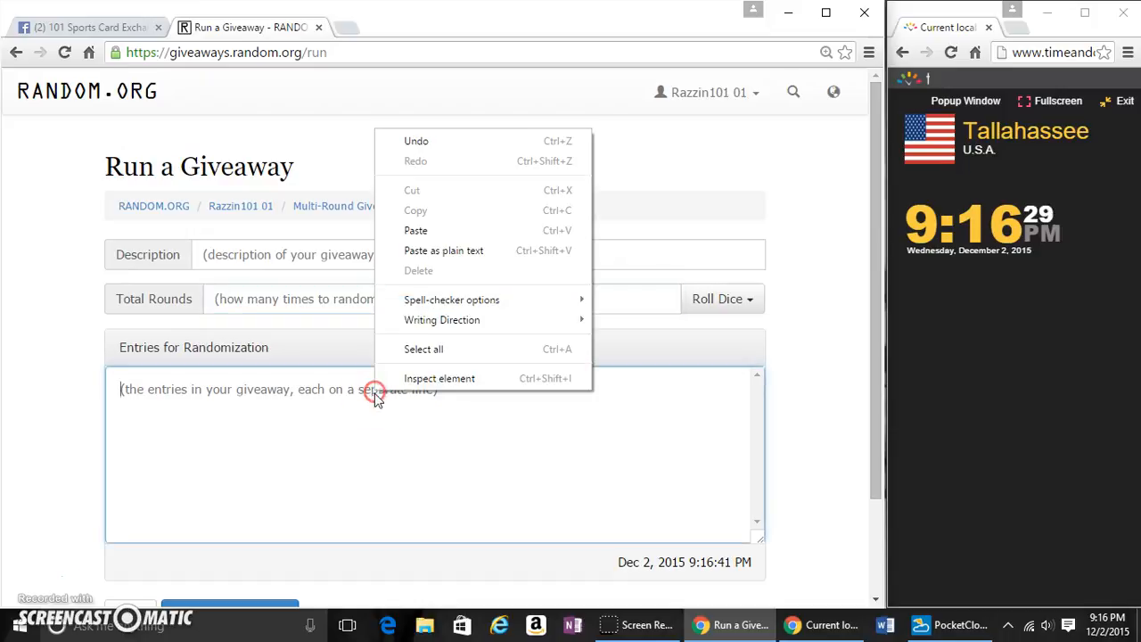
click(415, 230)
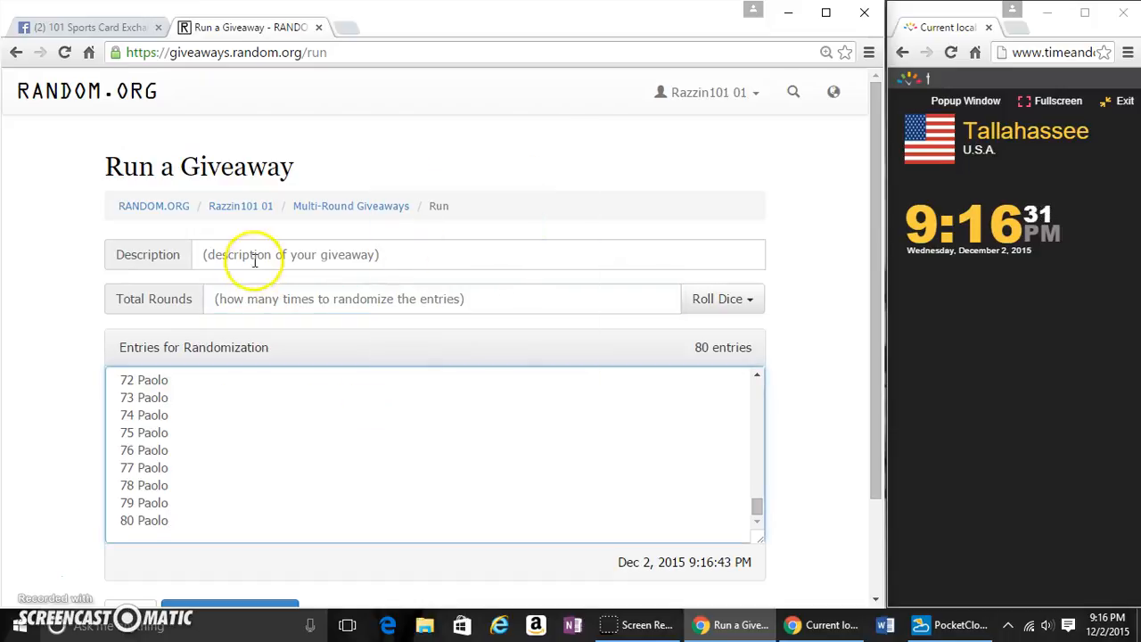
Enter the description 'FINEST BIG HURT AUTO' and look back over the 80-entry list.
text(fl)
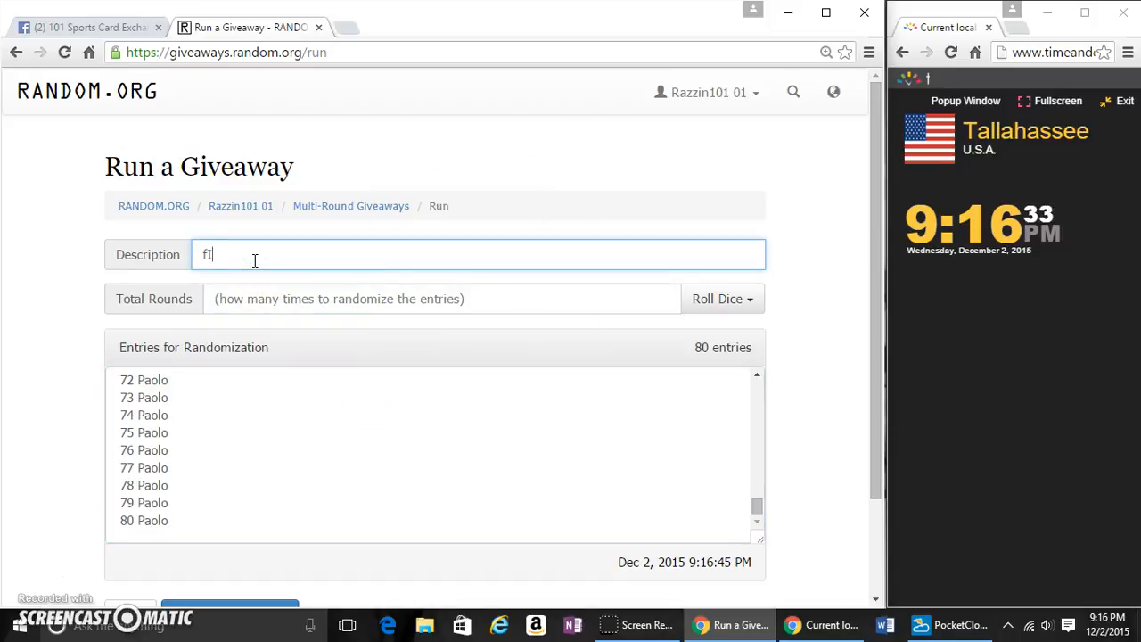
text(FINE)
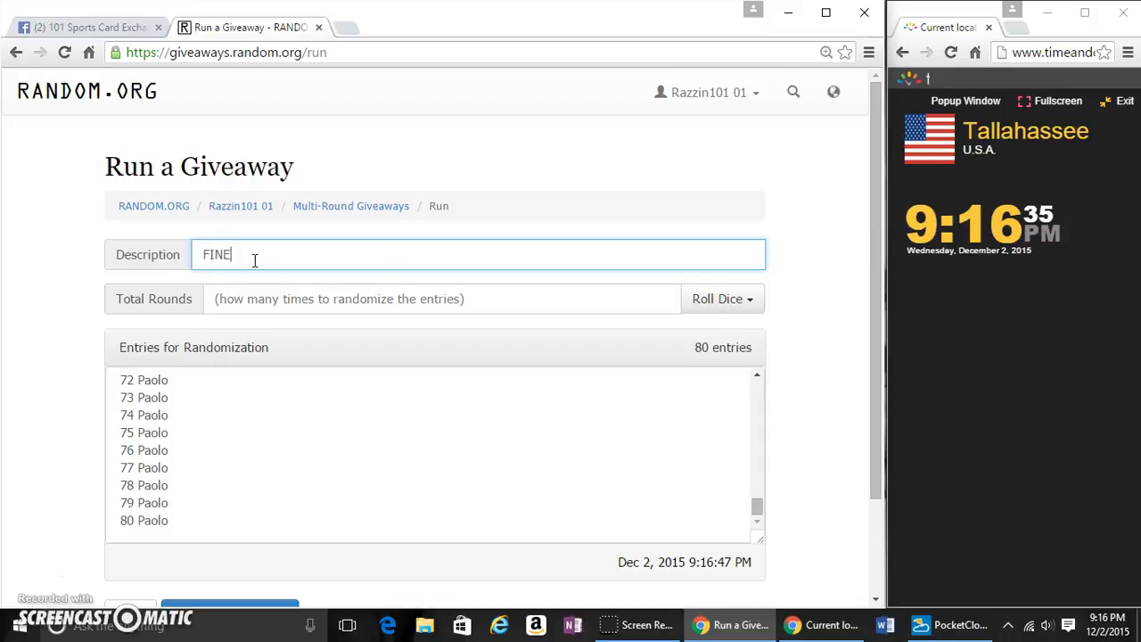
text(ST B)
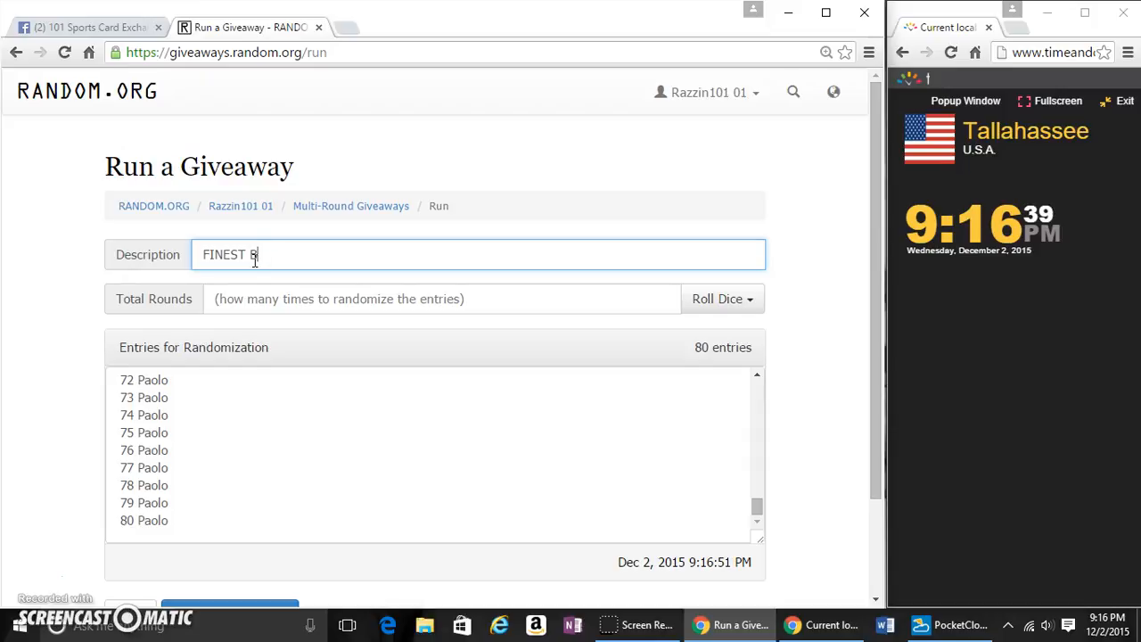
text(IG HURT AUTO)
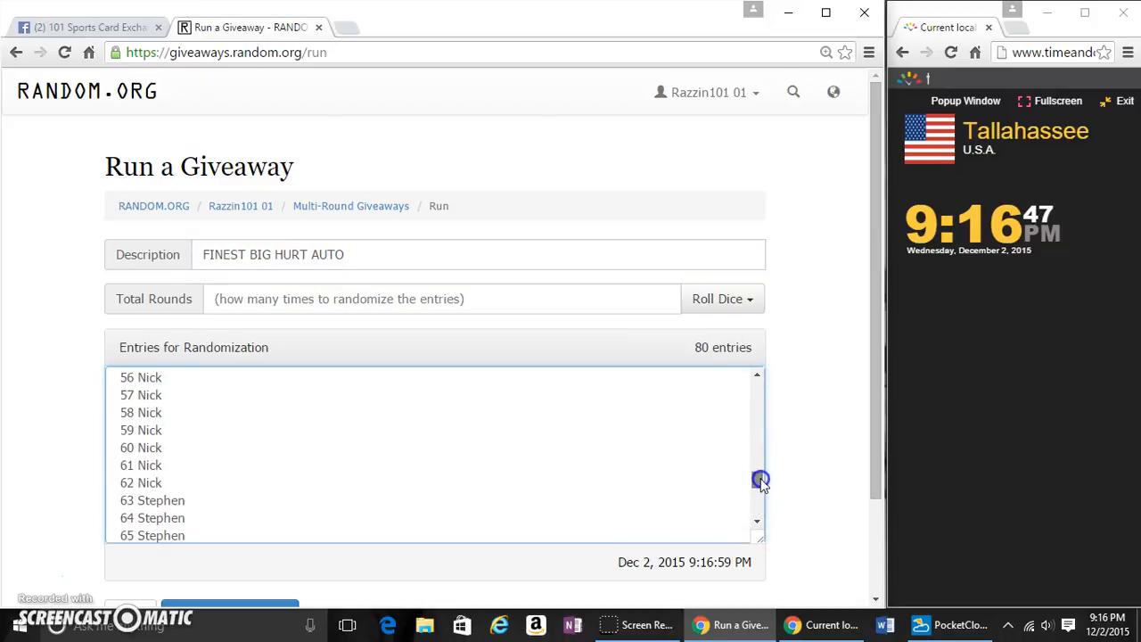
scroll(up, 3)
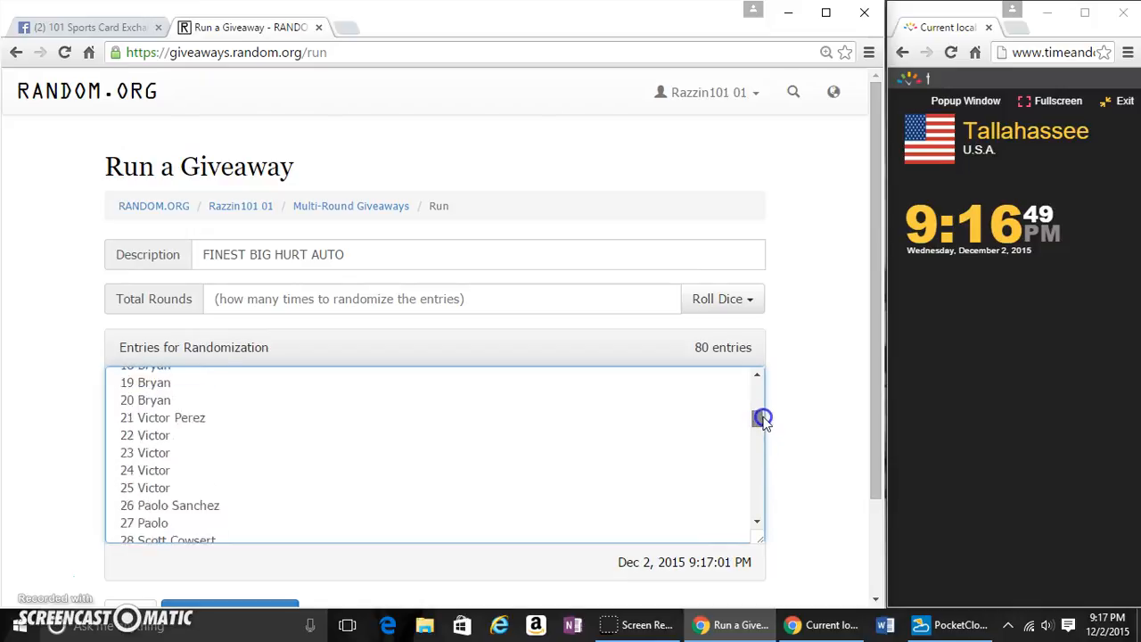
Roll 2d6 to set Total Rounds to 5 and move down to Begin the Giveaway.
click(722, 299)
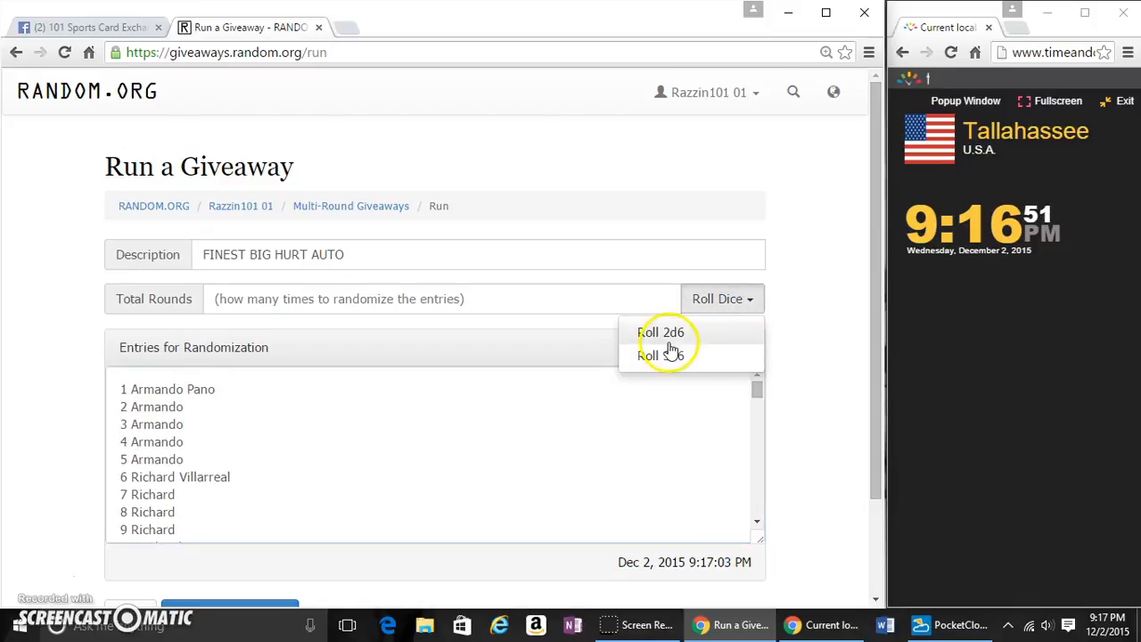
click(662, 332)
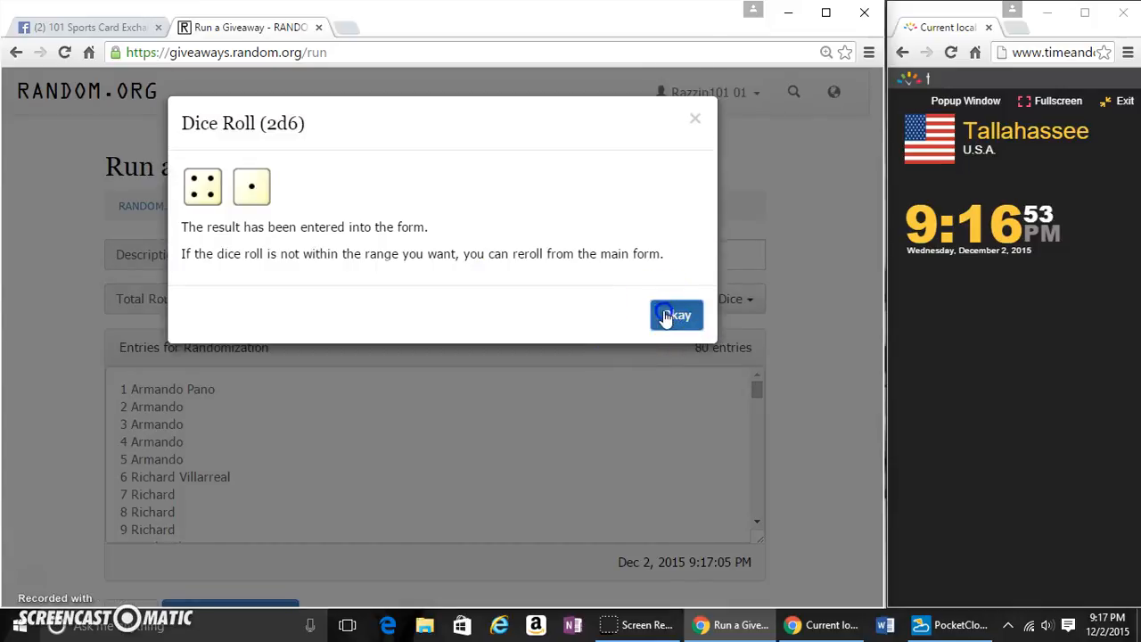
click(676, 314)
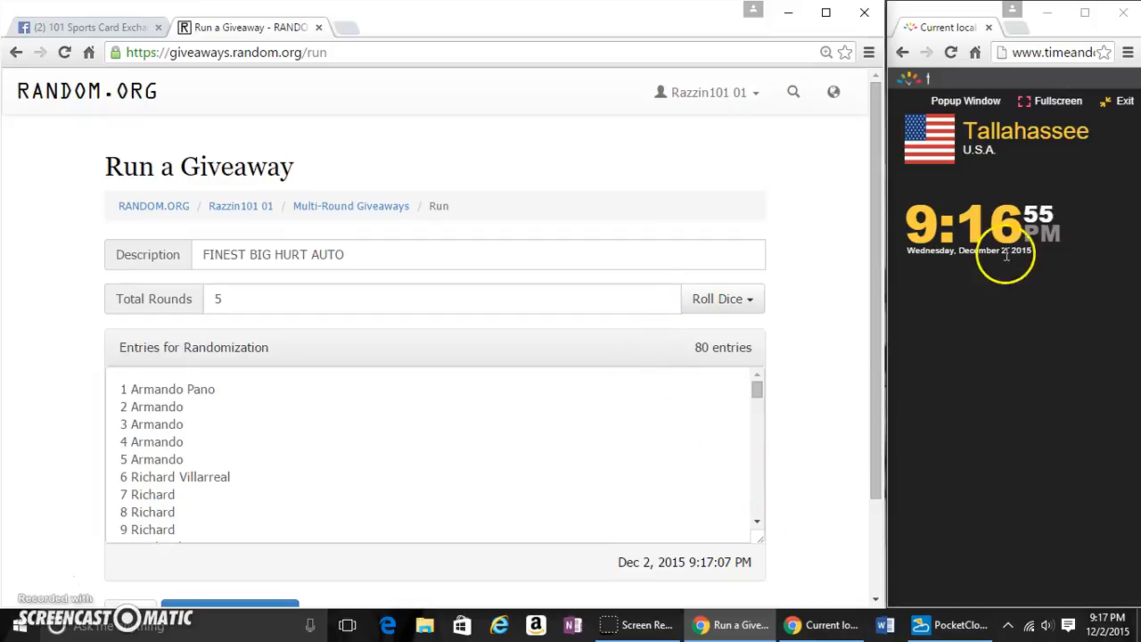
mouse_move(349, 549)
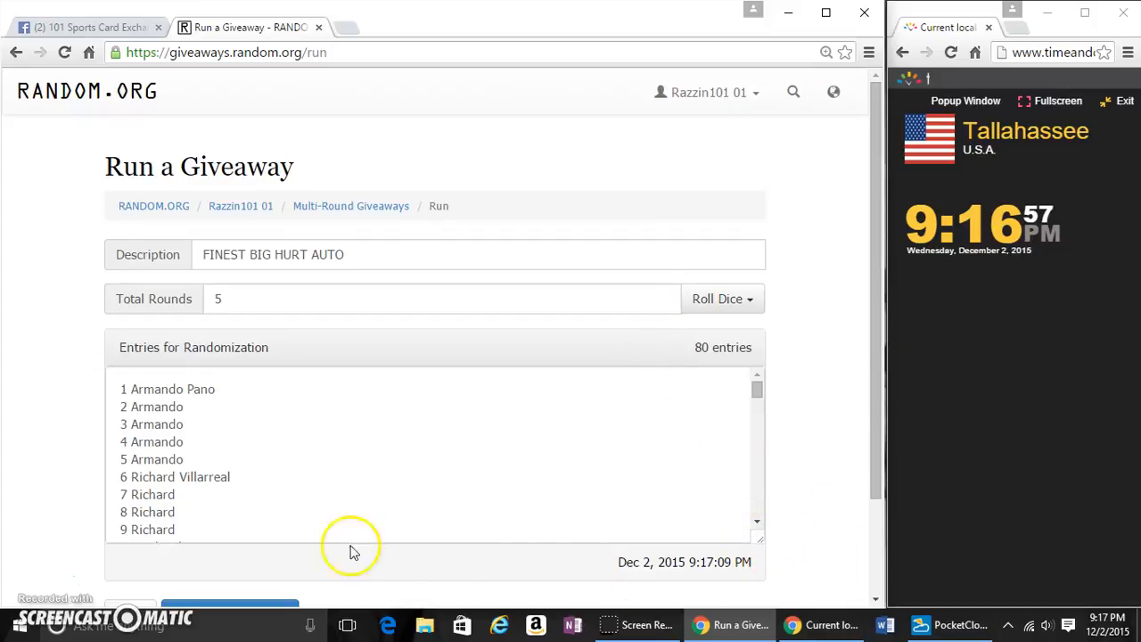
scroll(down, 3)
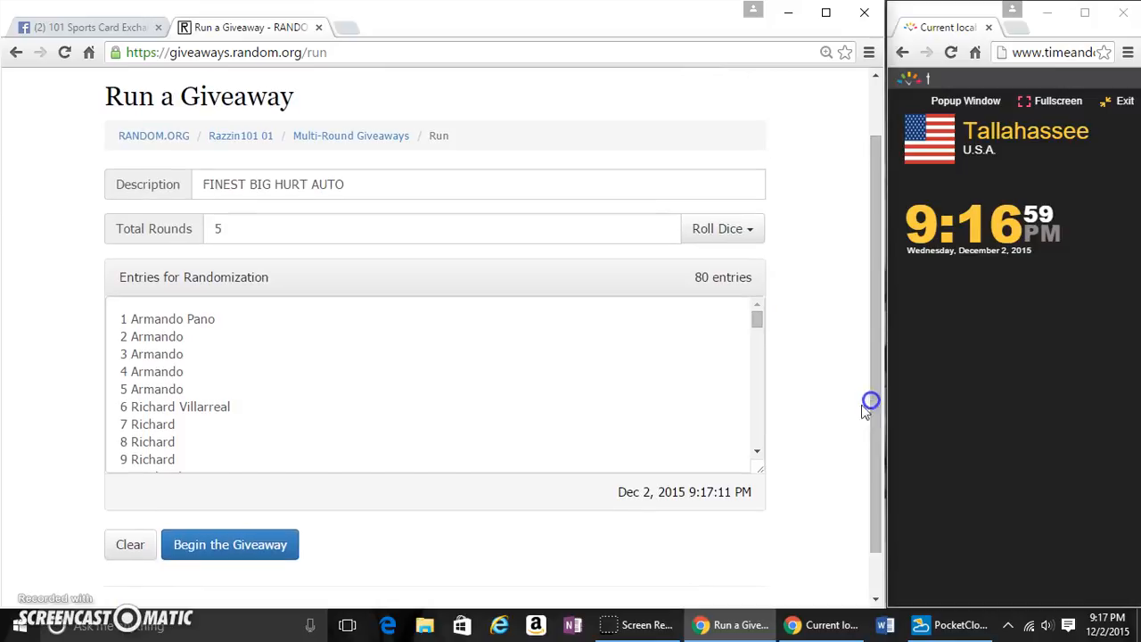
Begin the giveaway, confirm it, and randomize through Round #4 of five.
click(230, 544)
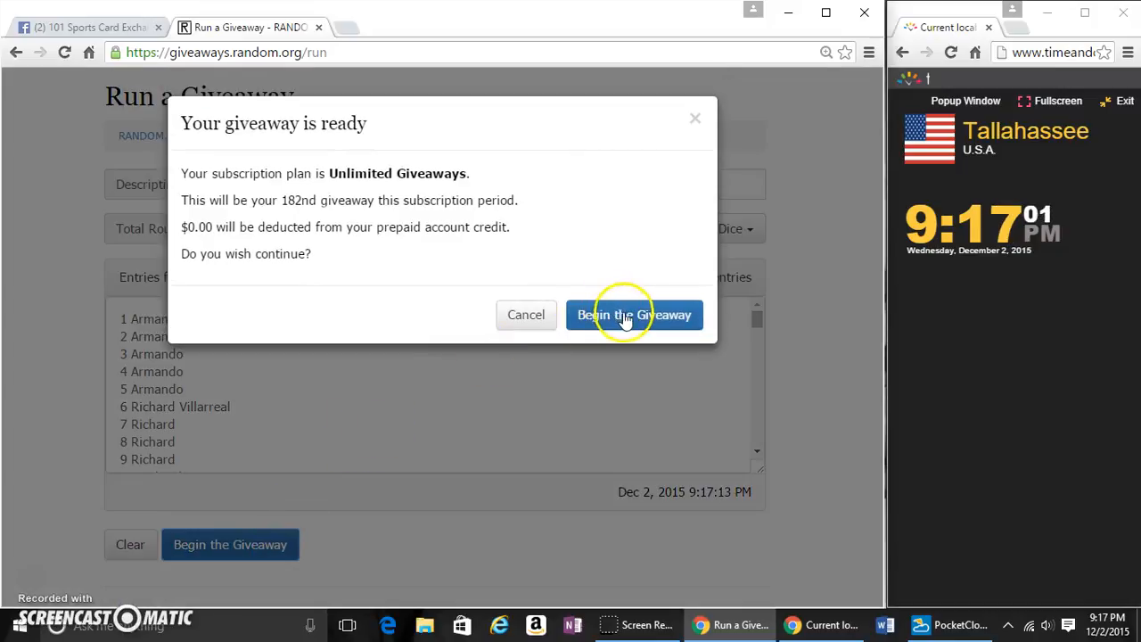
click(635, 314)
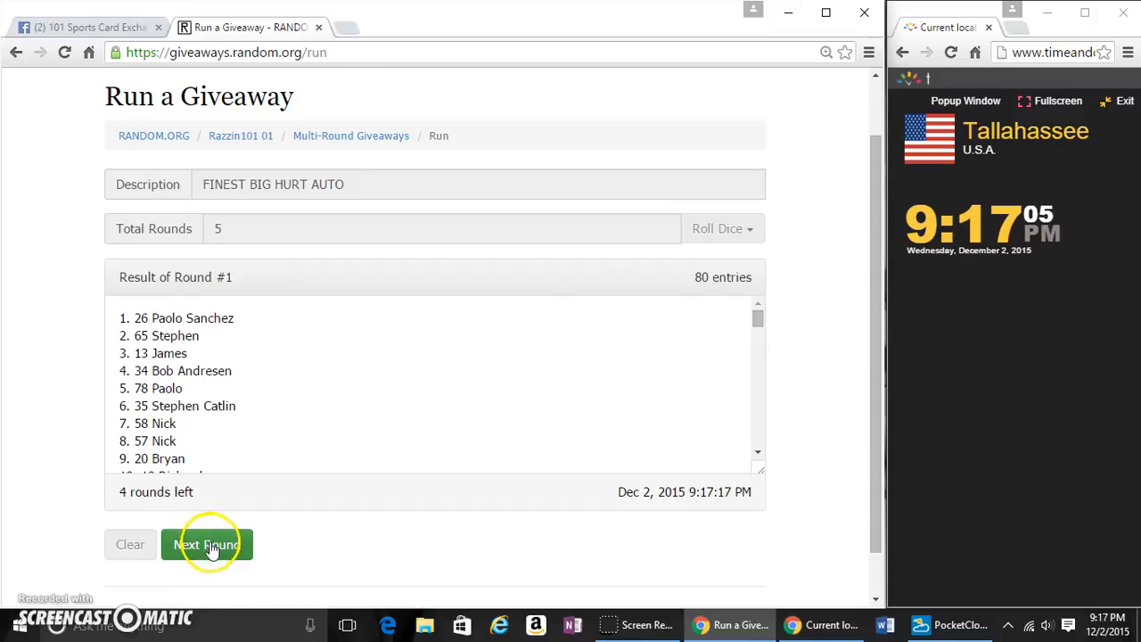
click(207, 545)
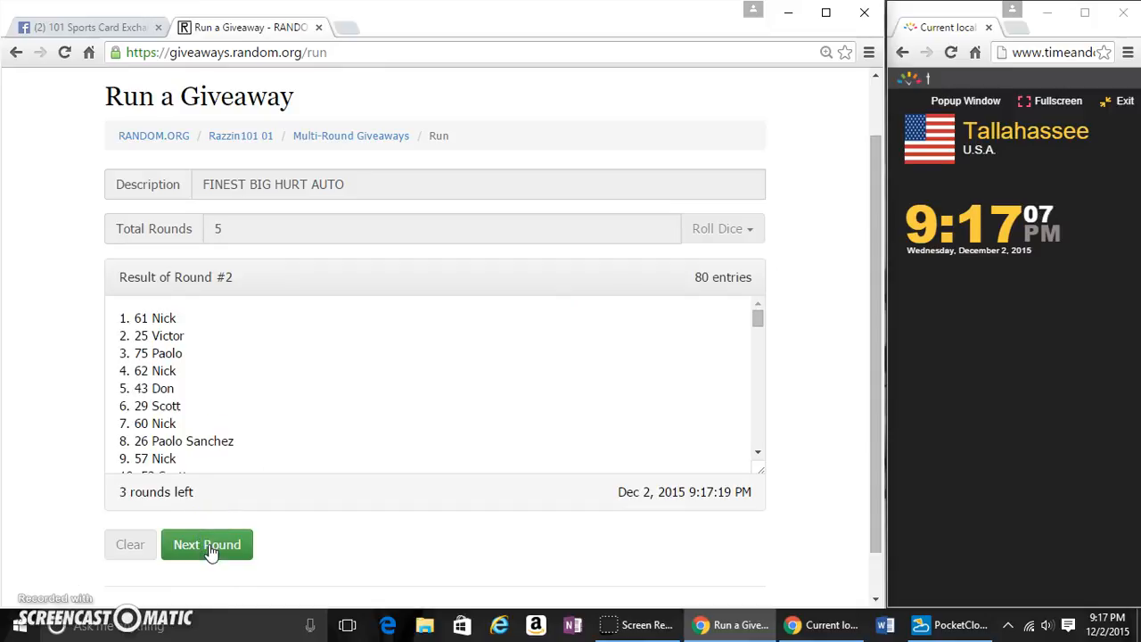
click(207, 545)
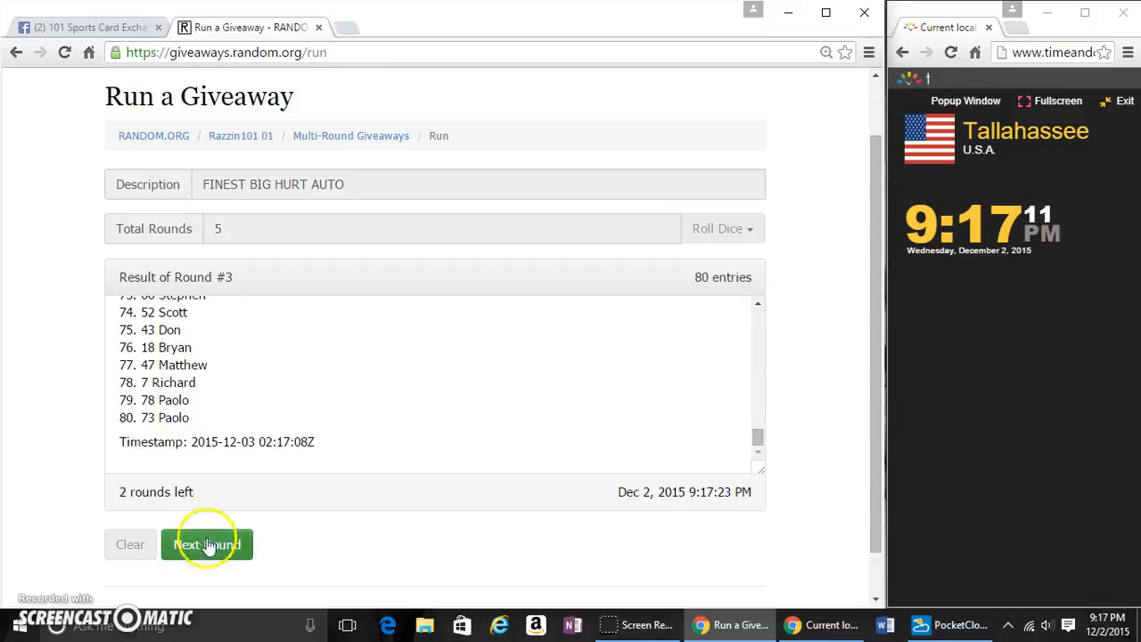
click(207, 544)
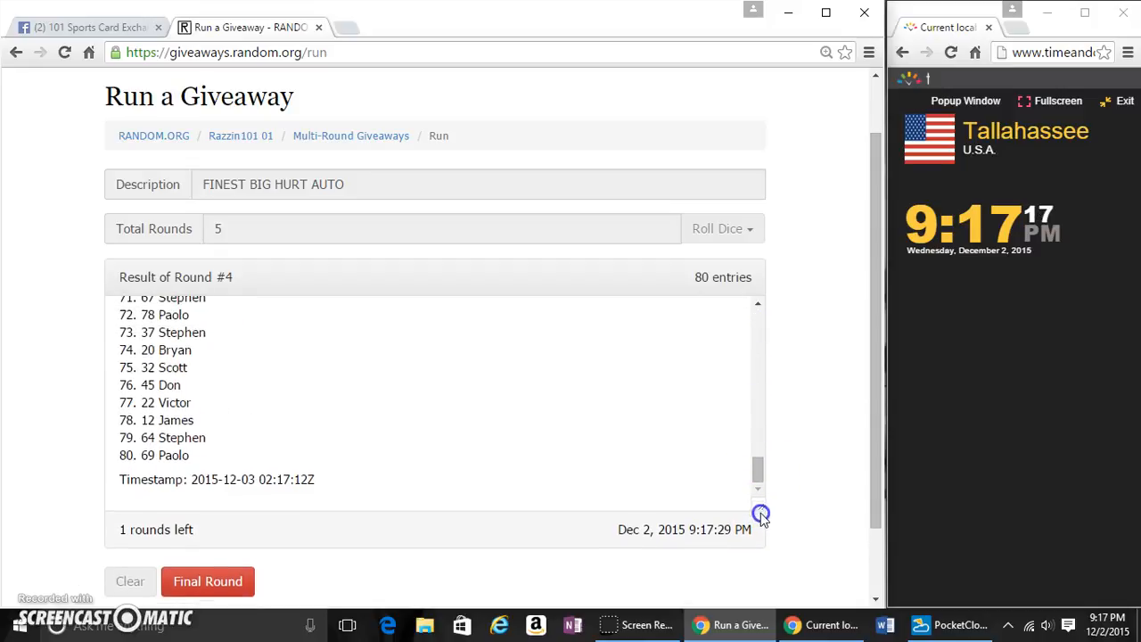
scroll(down, 3)
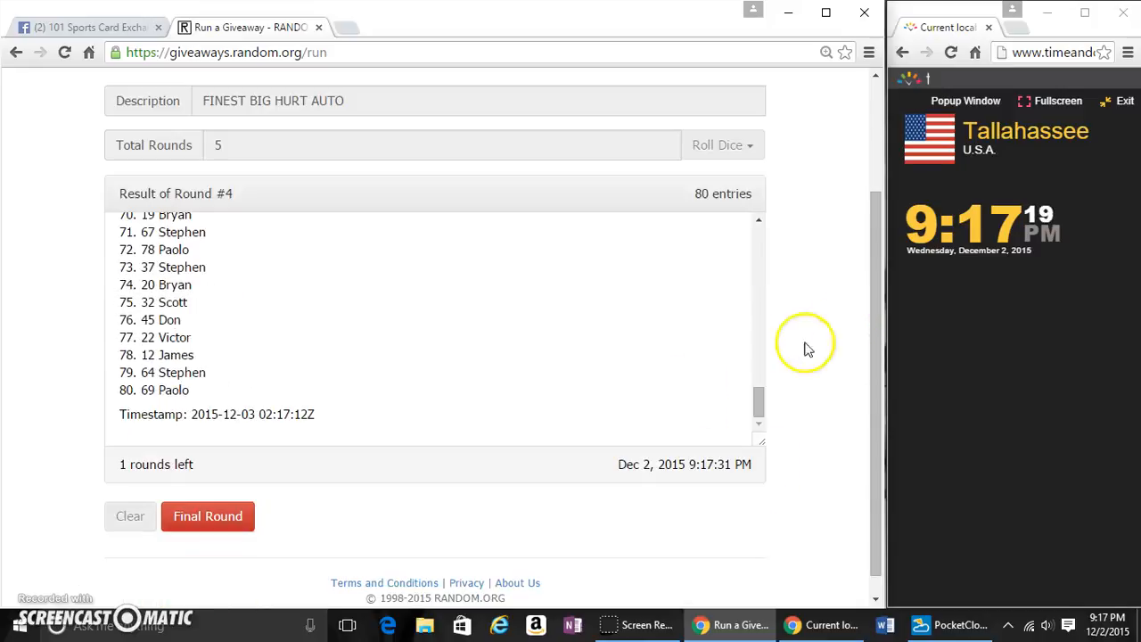
mouse_move(192, 90)
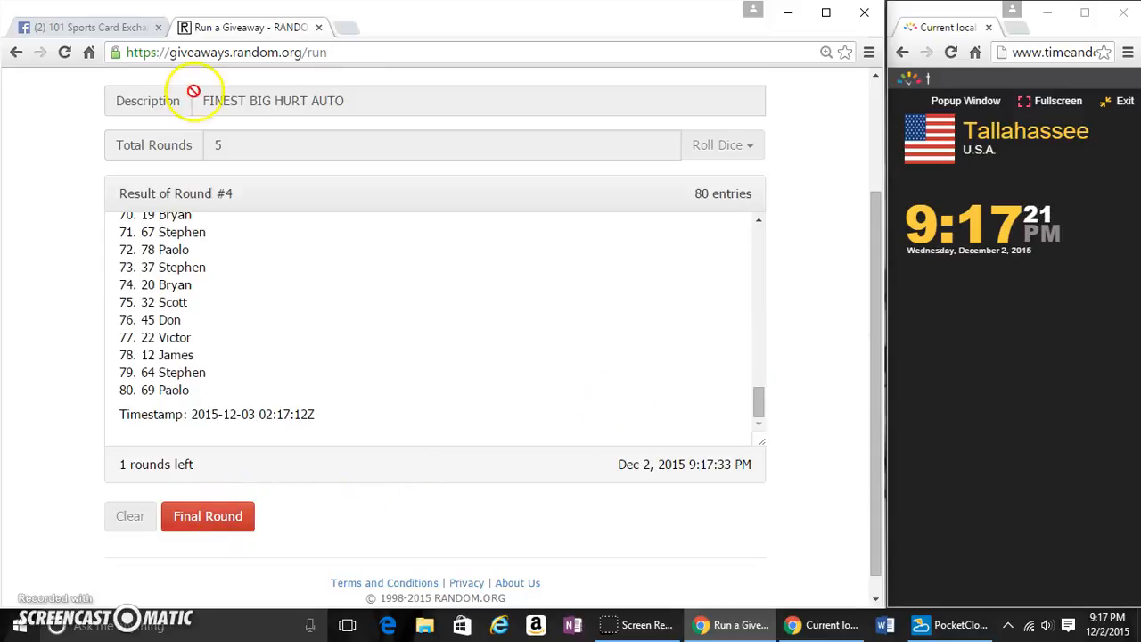
mouse_move(212, 128)
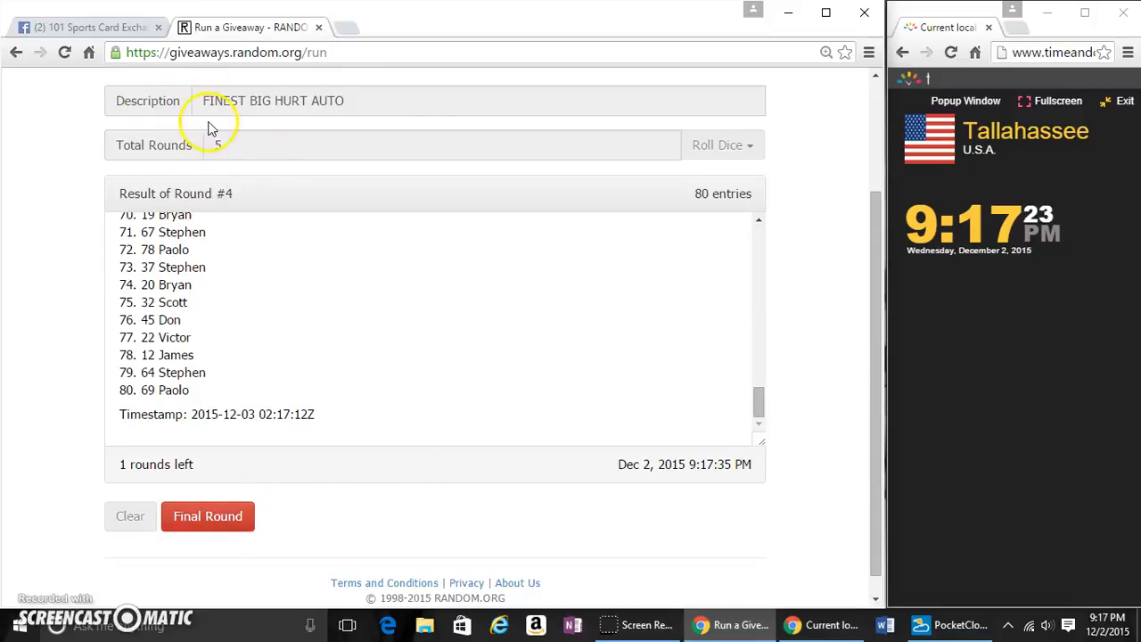
mouse_move(268, 460)
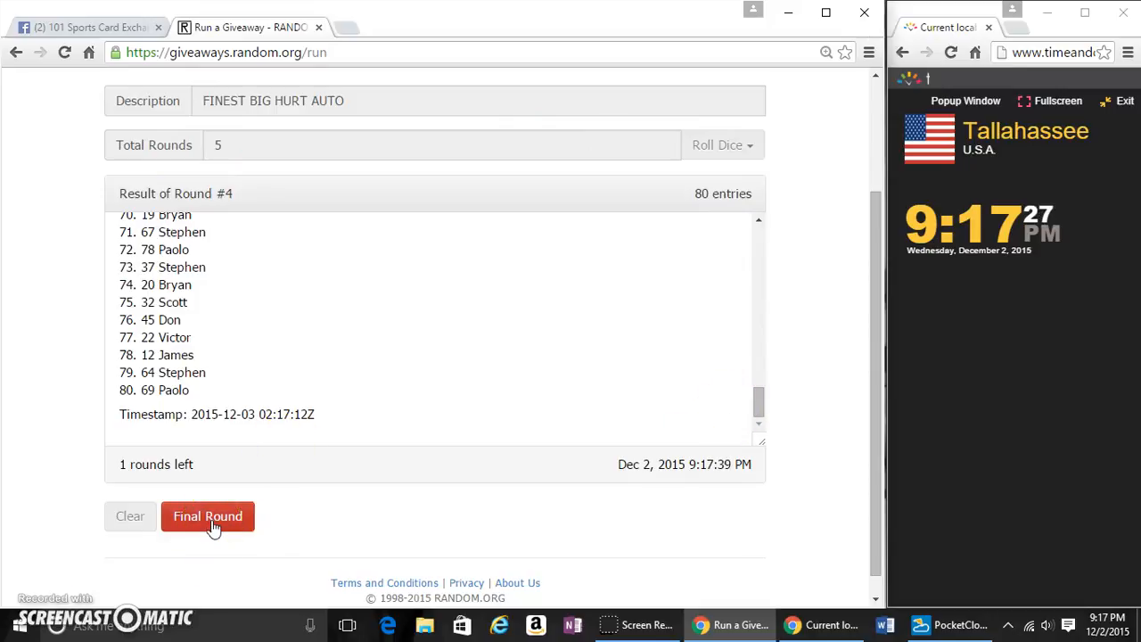
Run the final Round #5, highlight winner 45 Don, and view the verification code.
click(207, 517)
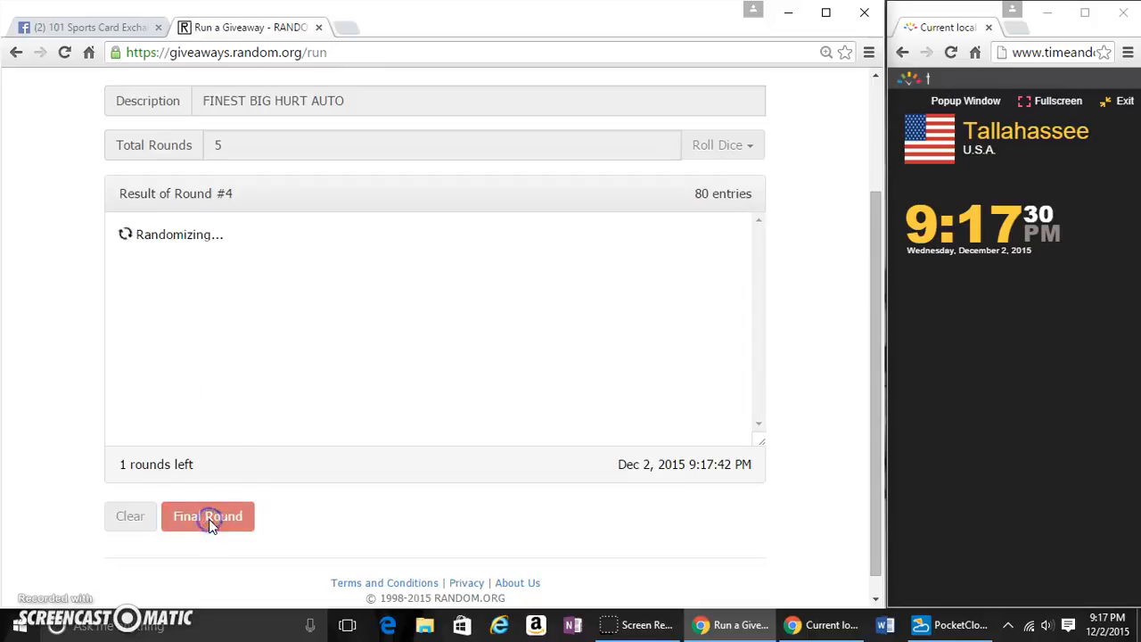
click(207, 517)
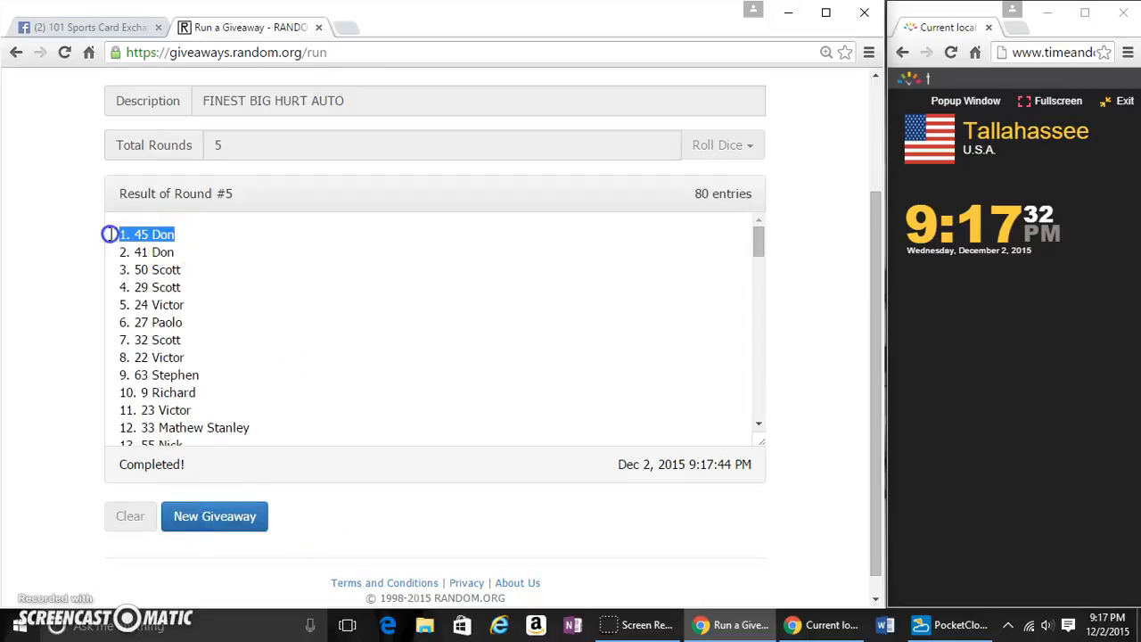
scroll(down, 3)
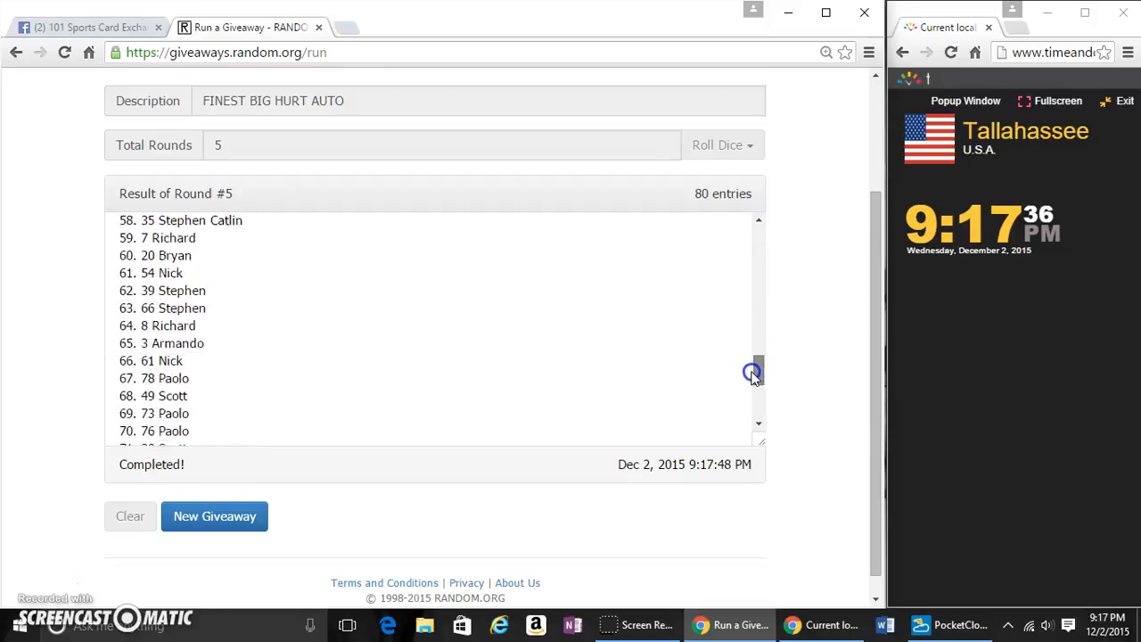
scroll(down, 3)
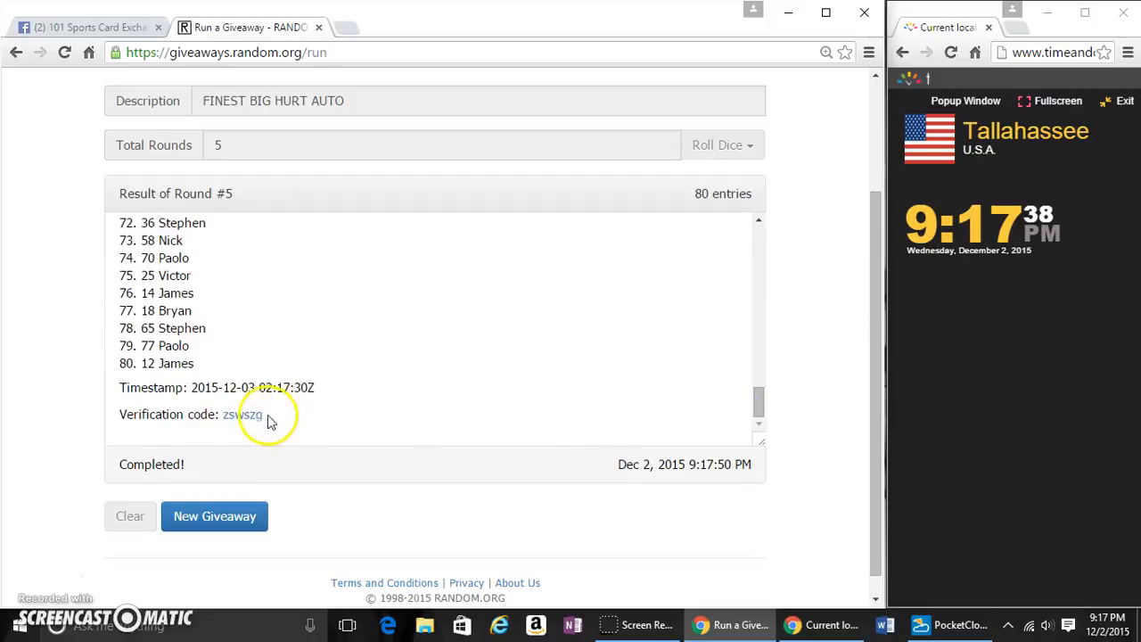
mouse_move(360, 249)
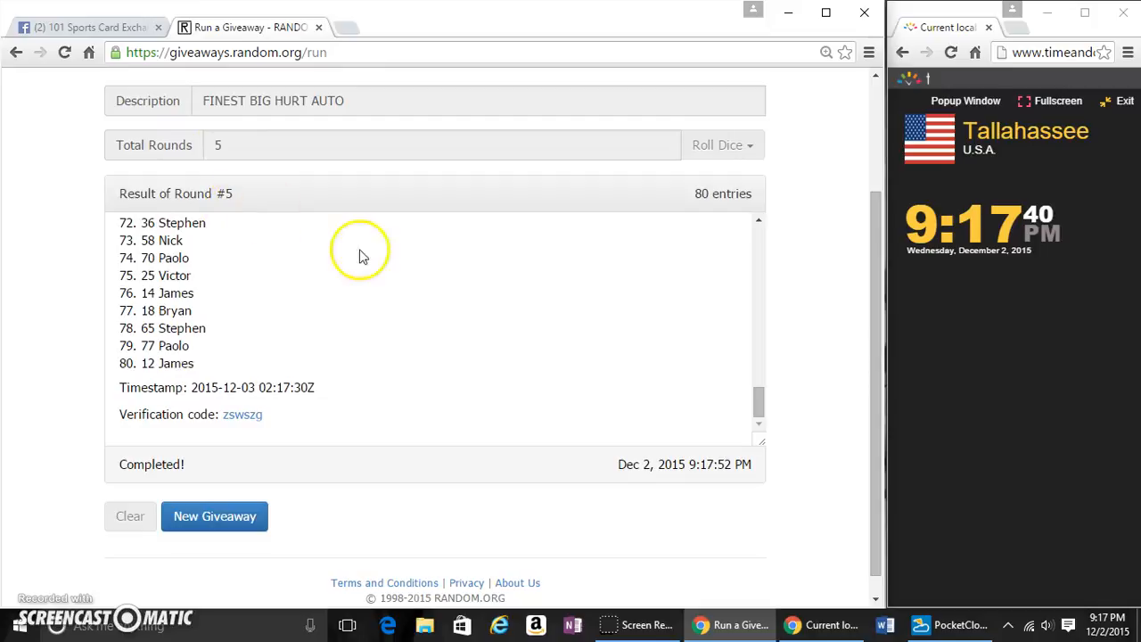
mouse_move(139, 557)
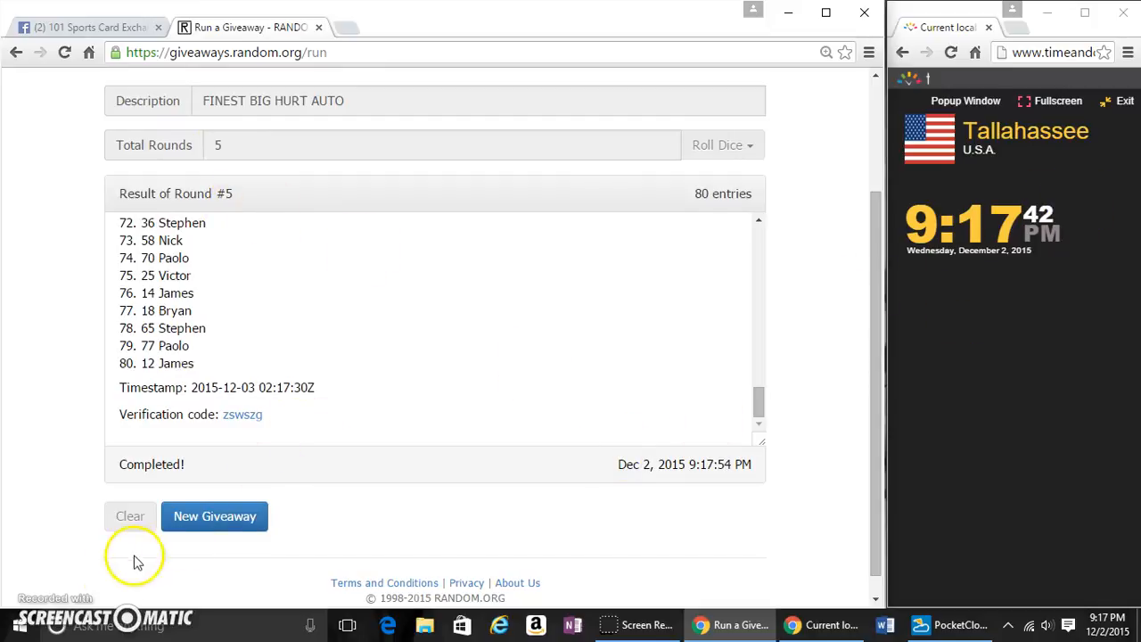